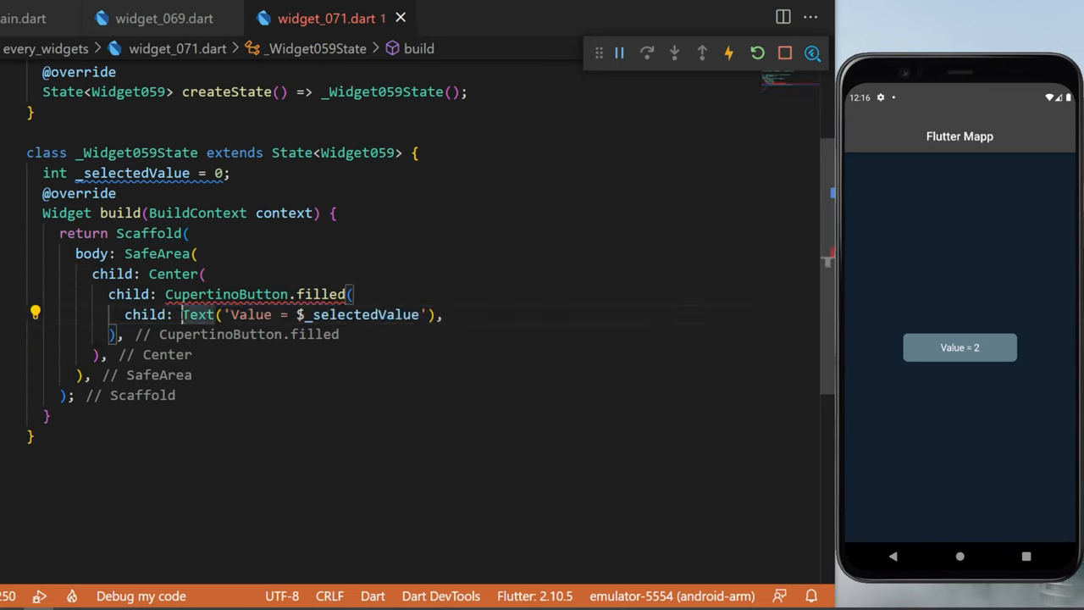
# - Add onPressed: () => showCupertinoModalPopup() to the CupertinoButton labelled with _selectedValue
pyautogui.doubleClick(359, 313)
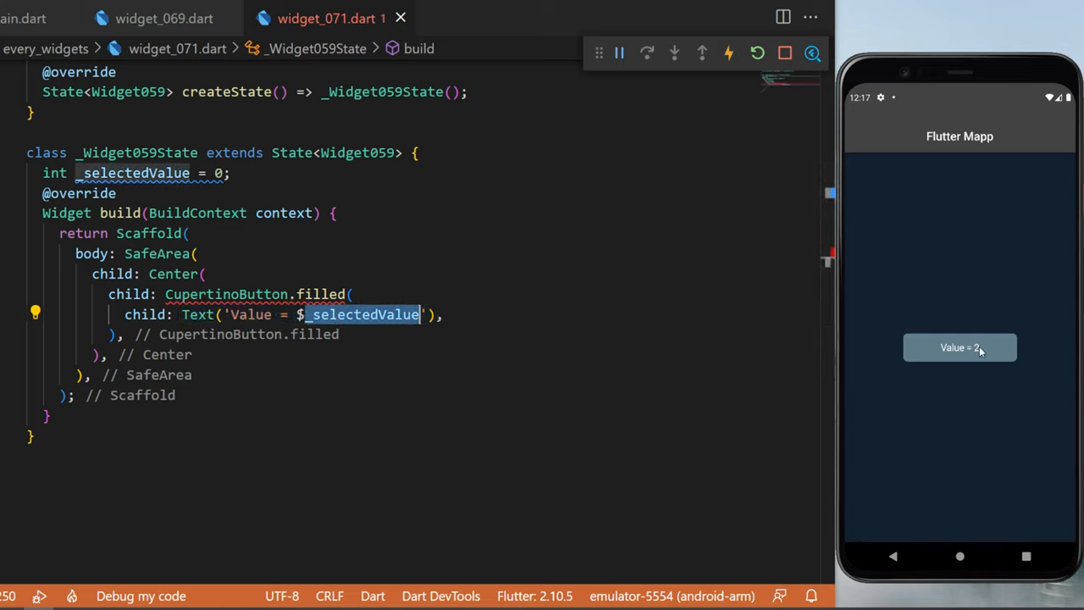
pyautogui.write('onPressed: () => showCupertinoModalPopup(),')
pyautogui.write('context: context,')
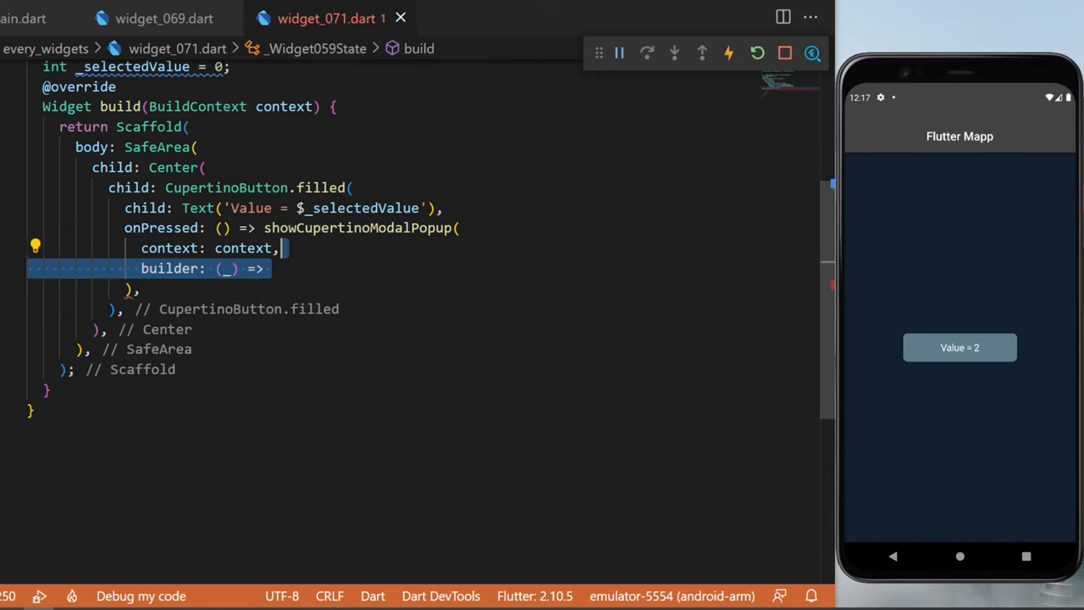
# - Return a SizedBox (width double.infinity, height 250) whose child is a CupertinoPicker
pyautogui.write('SizedBox()')
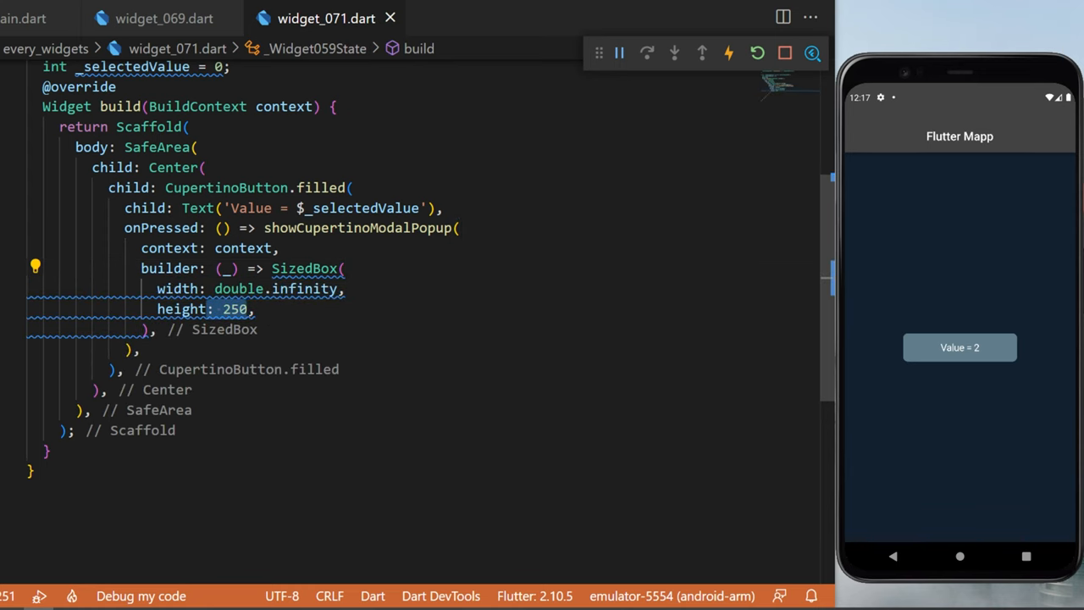
pyautogui.write('child: CupertinoPicker(),')
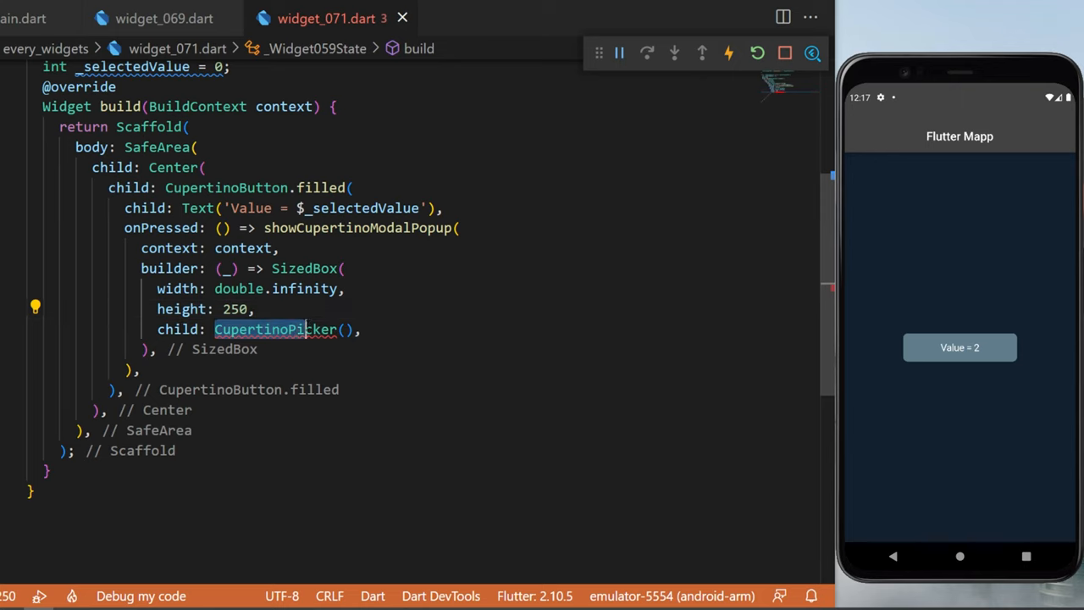
# - Set the picker's backgroundColor to Colors.white and itemExtent to 30, then show it in the app
pyautogui.write('backgroundColor: Colors.white,')
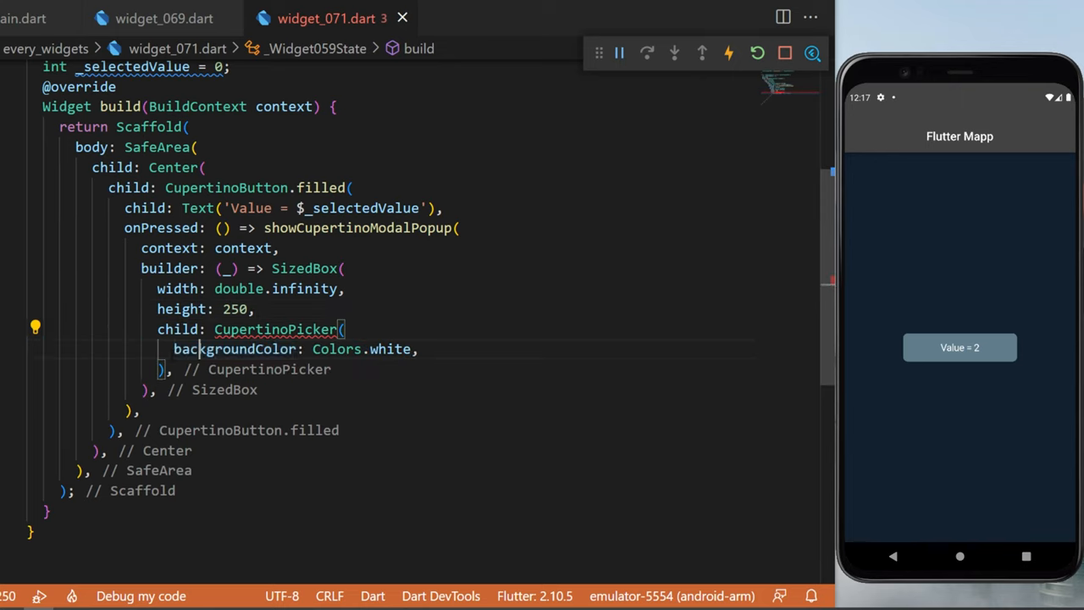
pyautogui.write('itemExtent: 30')
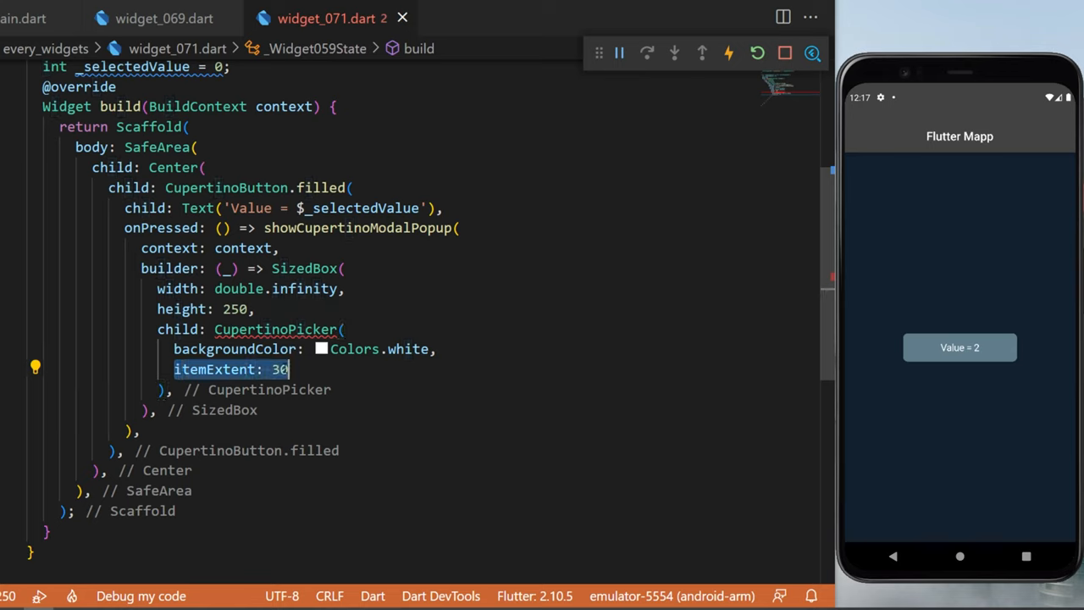
pyautogui.click(958, 347)
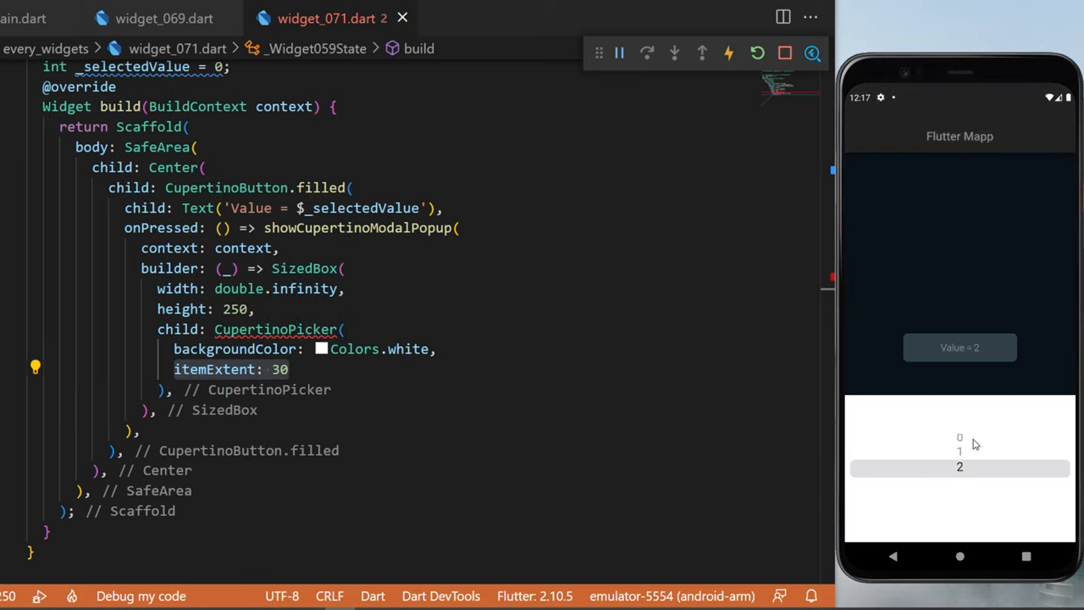
# - Give the picker scrollController: FixedExtentScrollController() with empty children and onSelectedItemChanged stubs
pyautogui.write('scrollController: FixedExtentScrollController(),')
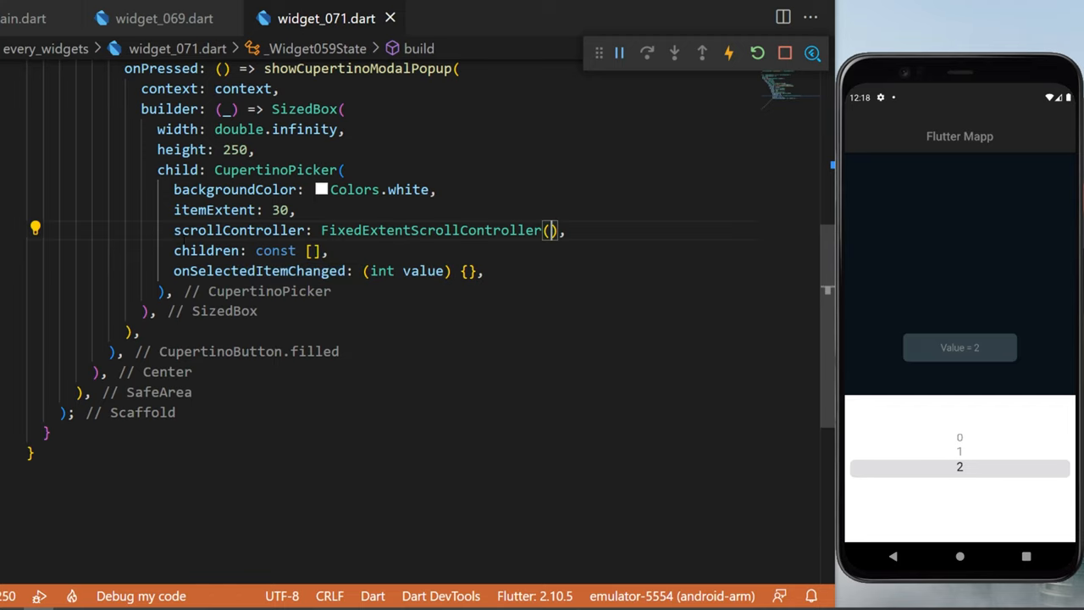
# - Set FixedExtentScrollController(initialItem: 1) and verify the picker in the running app
pyautogui.doubleClick(430, 230)
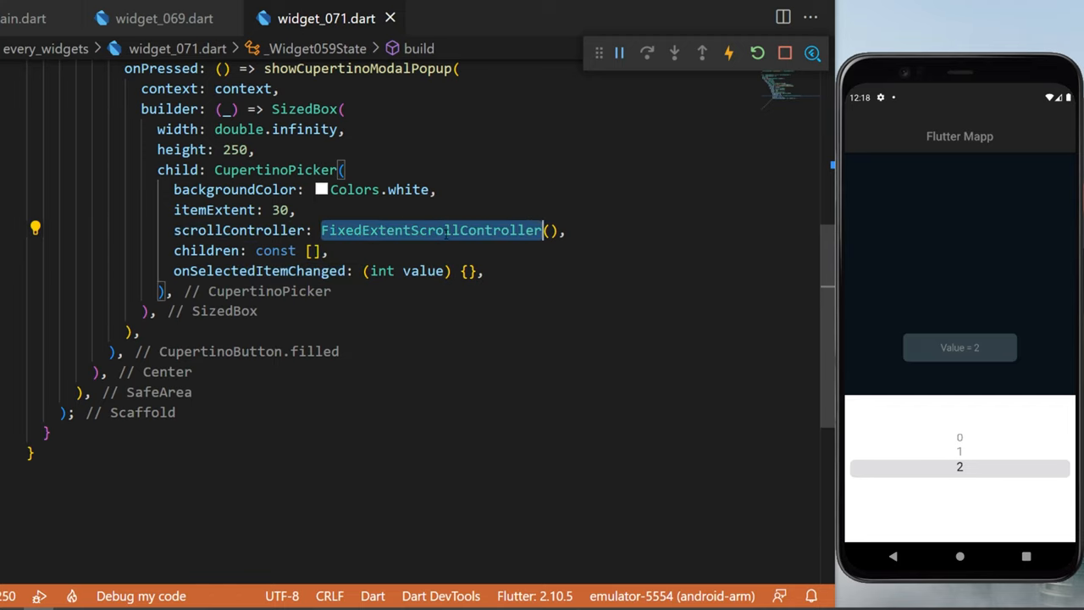
pyautogui.write('(initialItem: 1,')
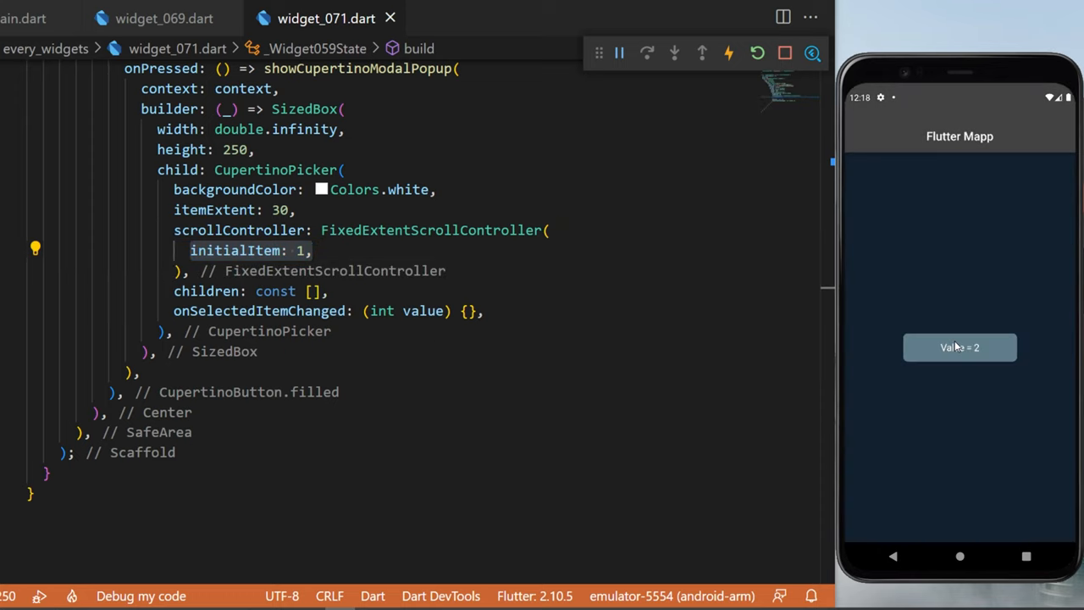
pyautogui.click(959, 347)
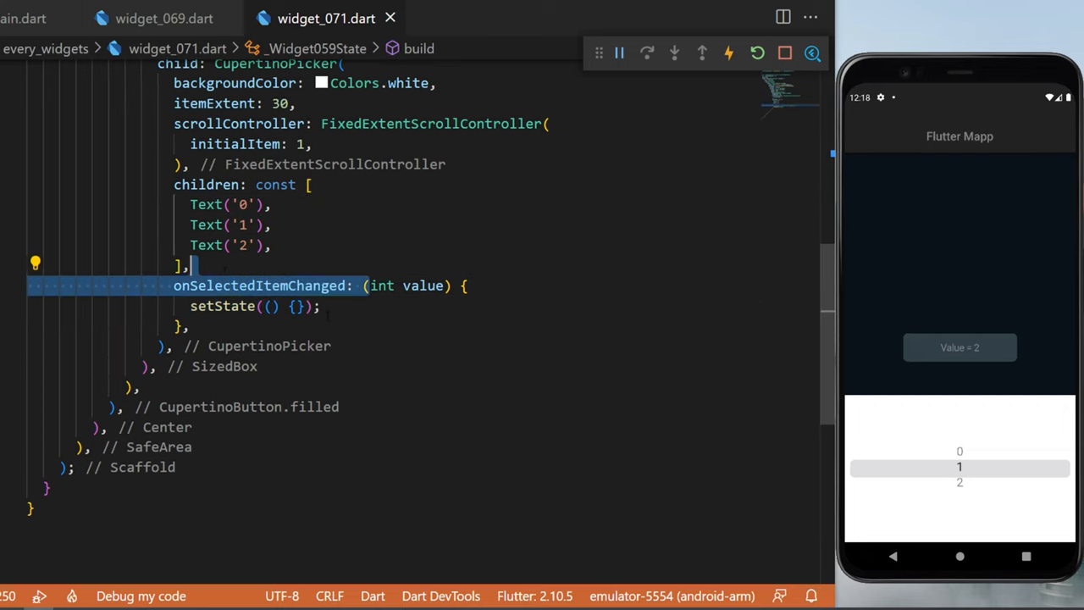
# - Assign _selectedValue = value; inside setState and reopen the picker in the app
pyautogui.write('_selectedValue = value;')
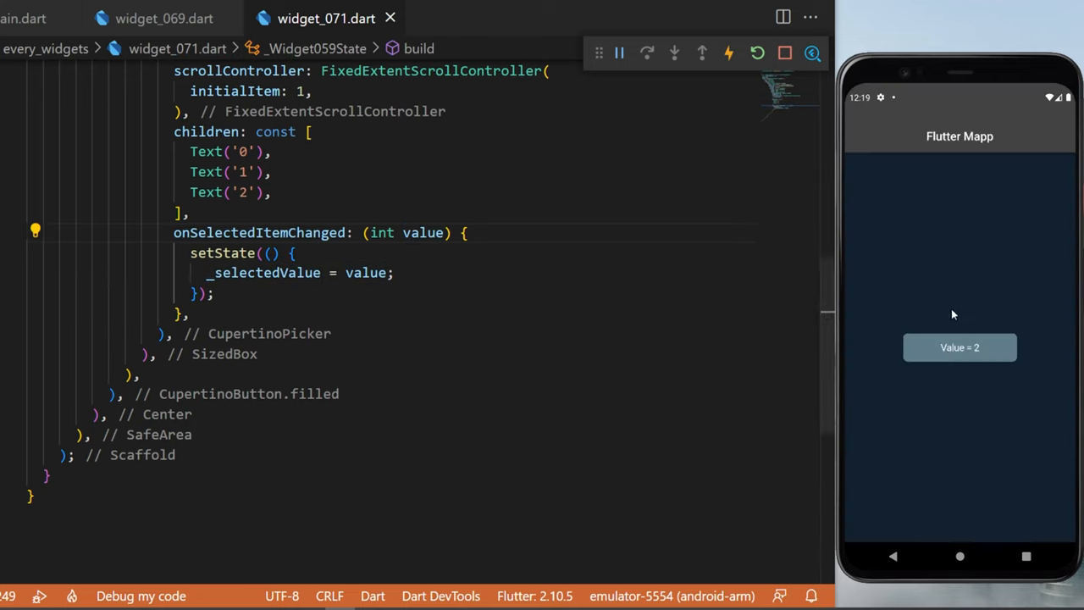
pyautogui.click(959, 347)
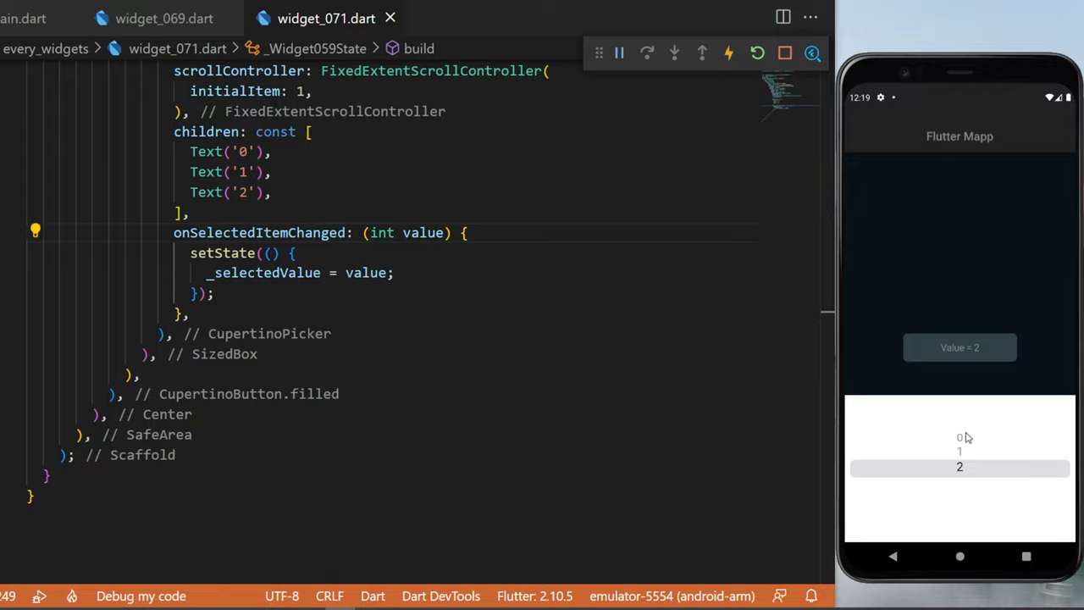